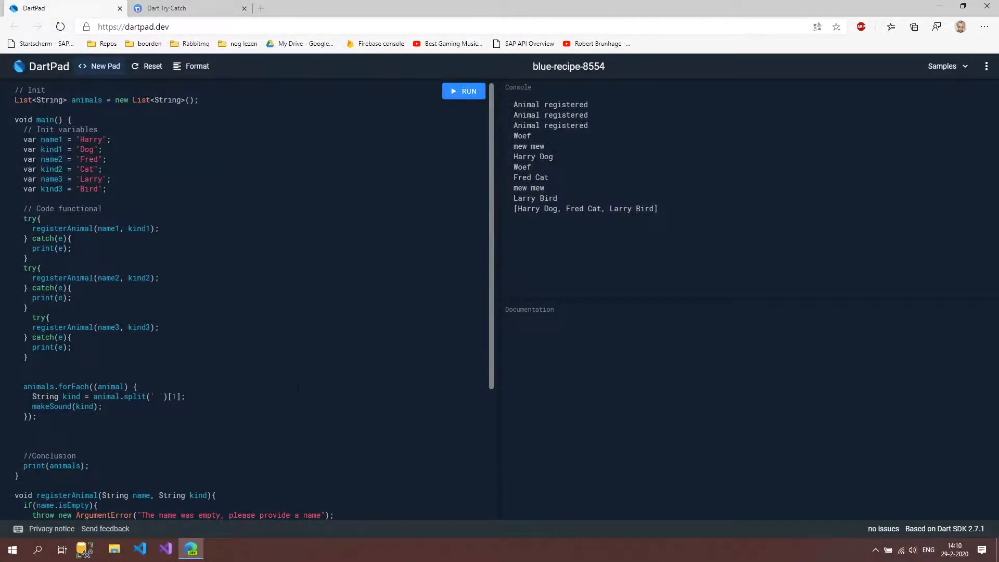
- Append class Animal with String name and String kind fields at the end of the code
scroll("down", 3)
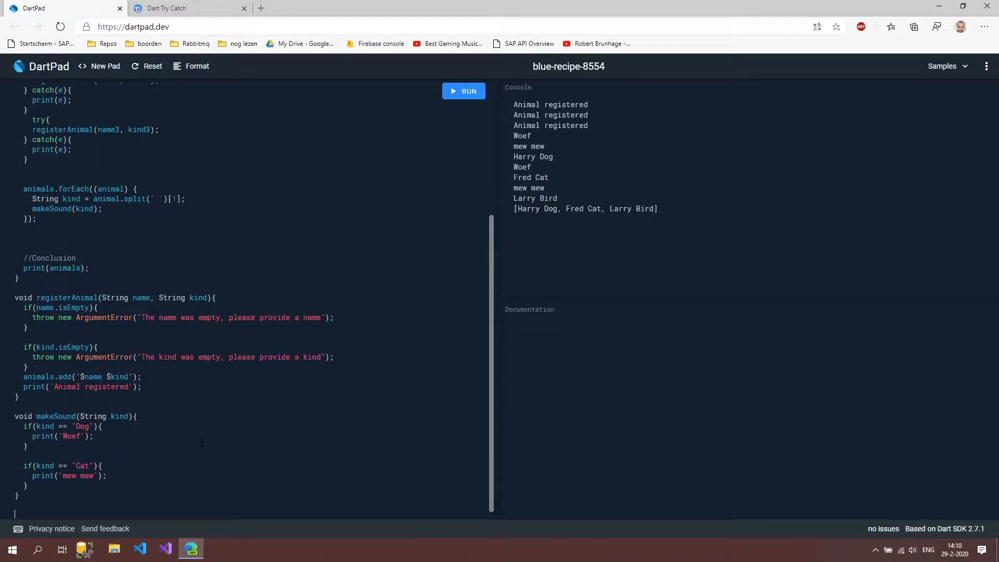
type("class Animal {")
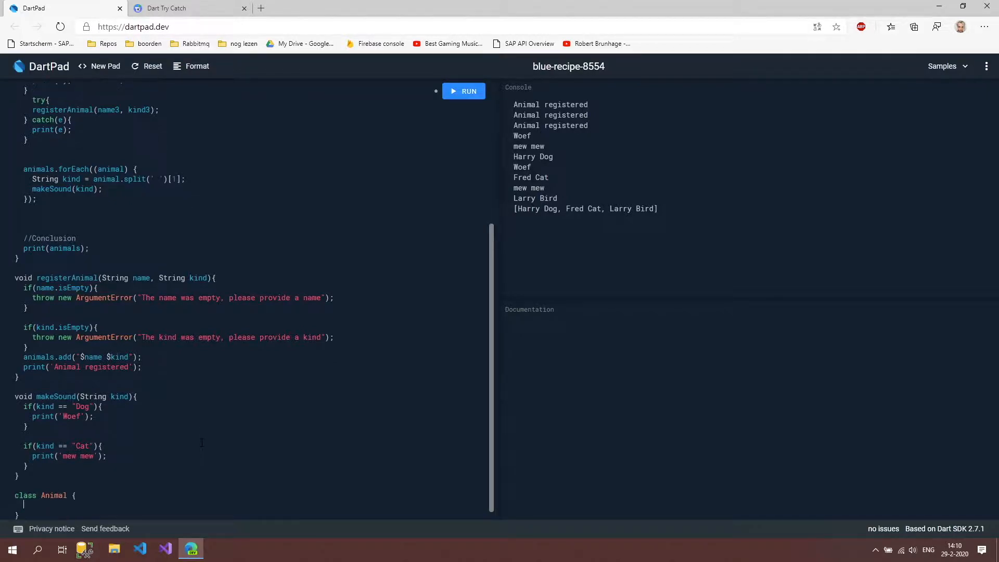
type("String n")
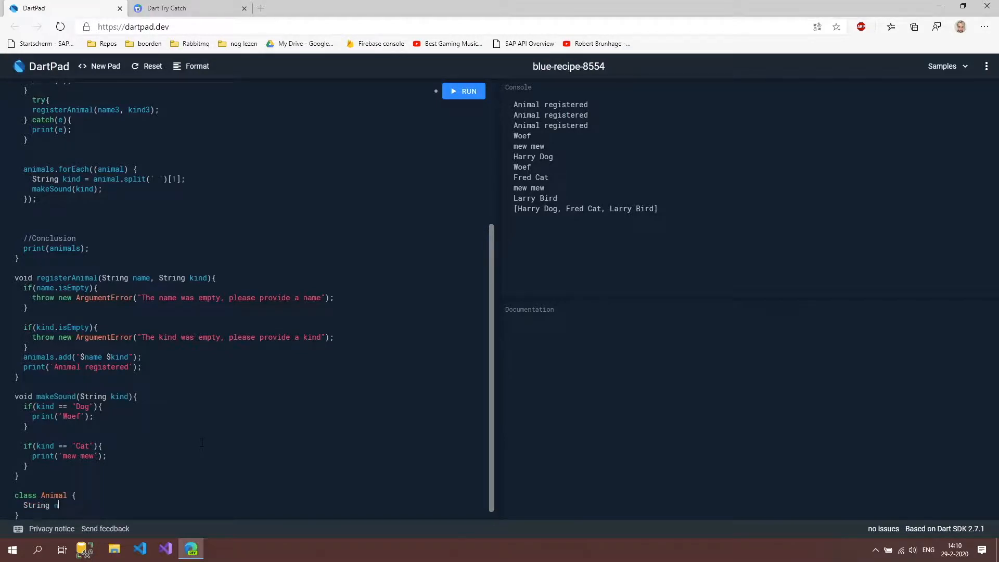
type("ame;")
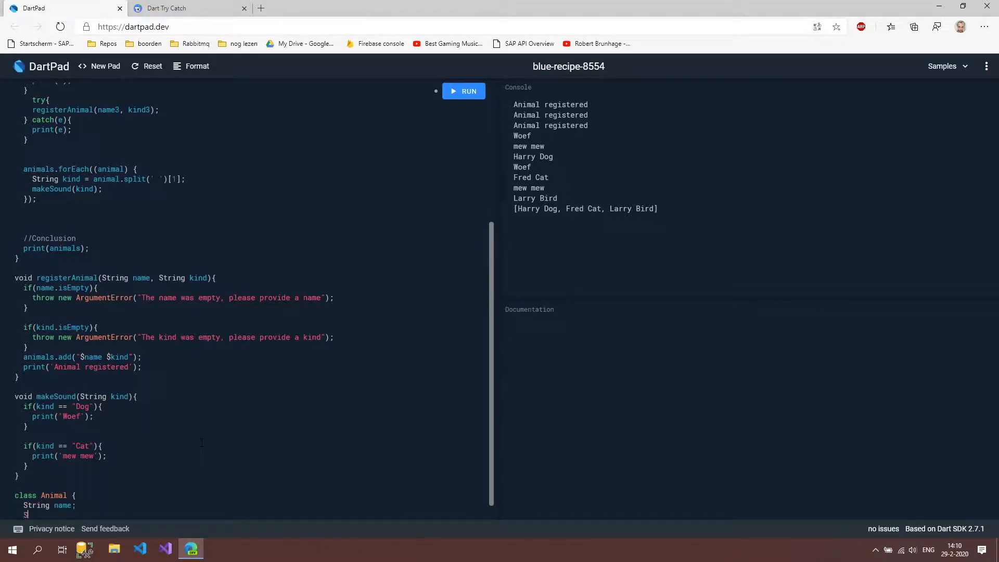
type("ki")
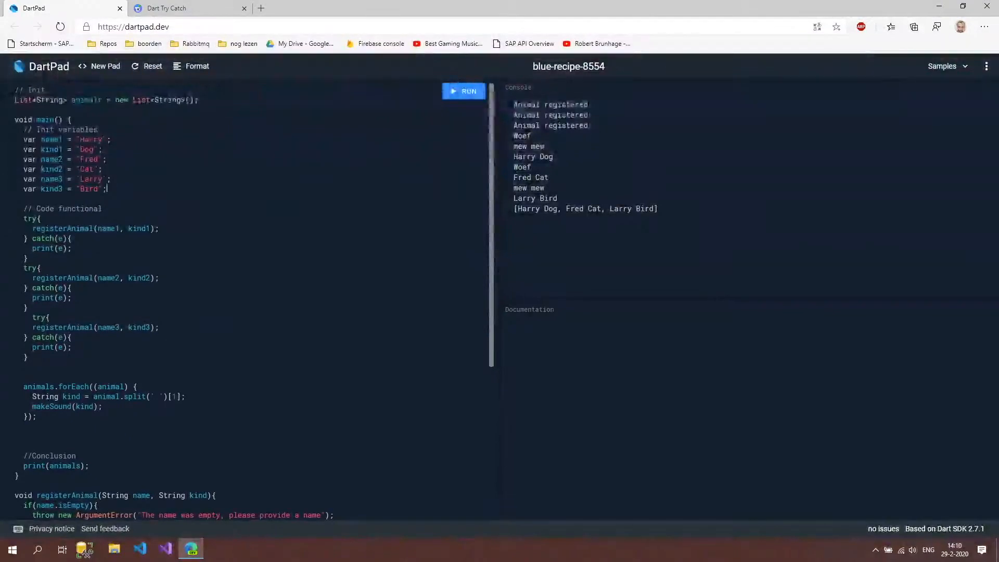
- Add Animal harry = new Animal(); below kind3 and start a line referencing harry
type("A")
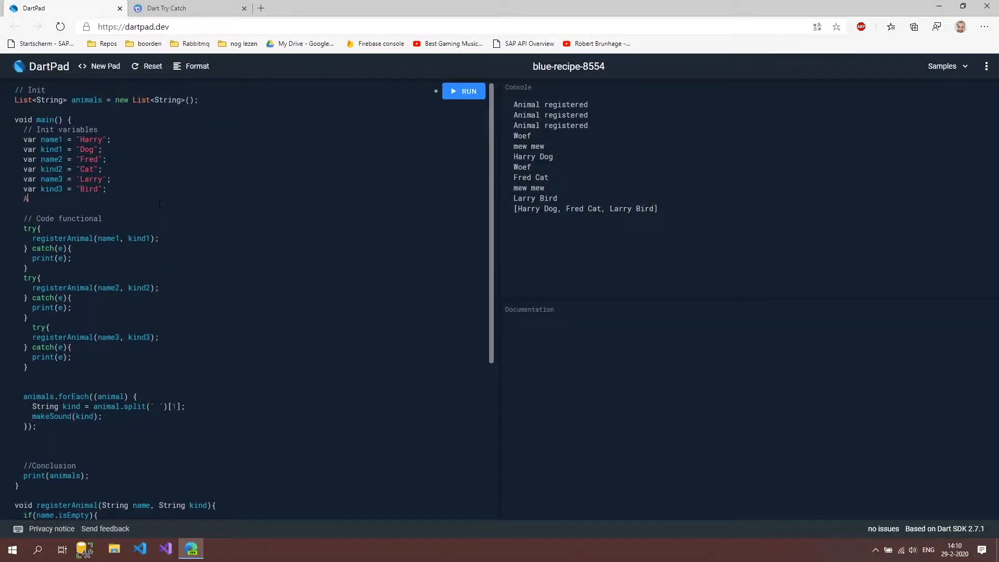
type("nimal")
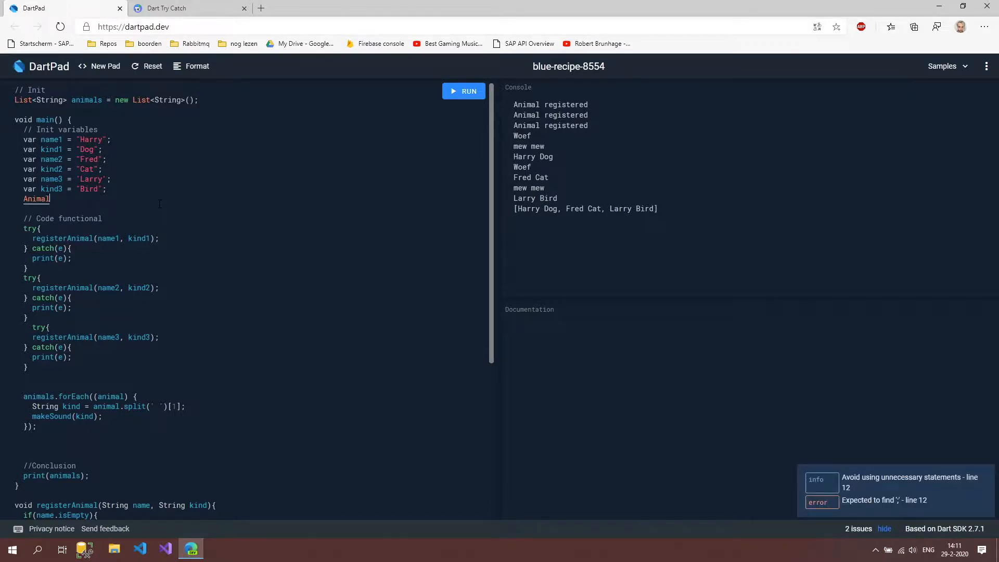
key("Backspace")
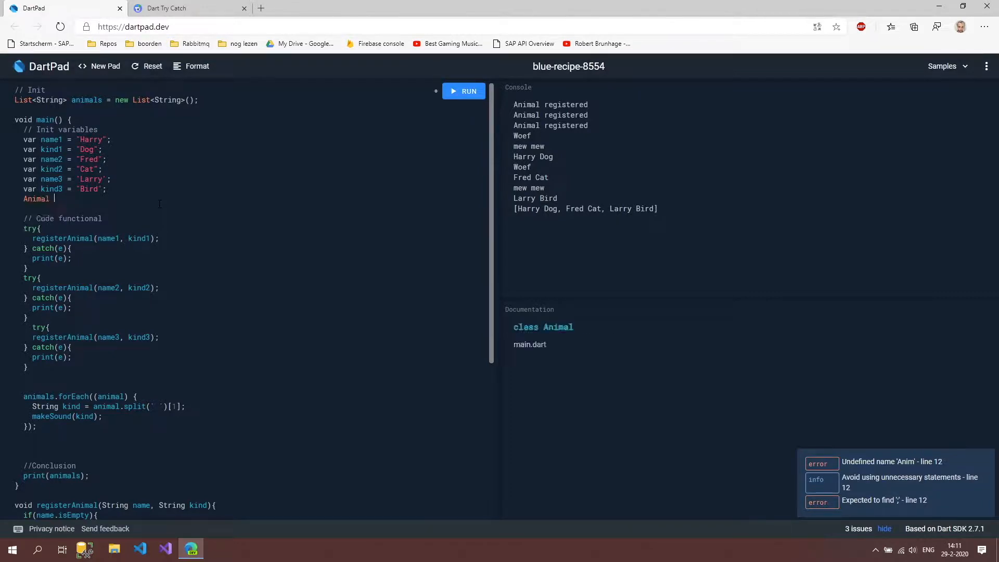
type("harry = new")
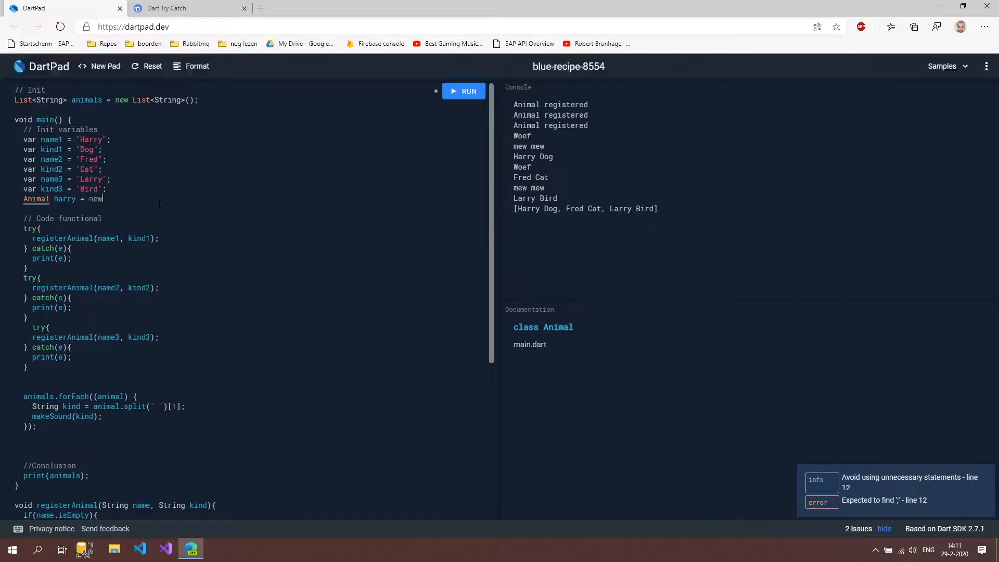
type("Animal();")
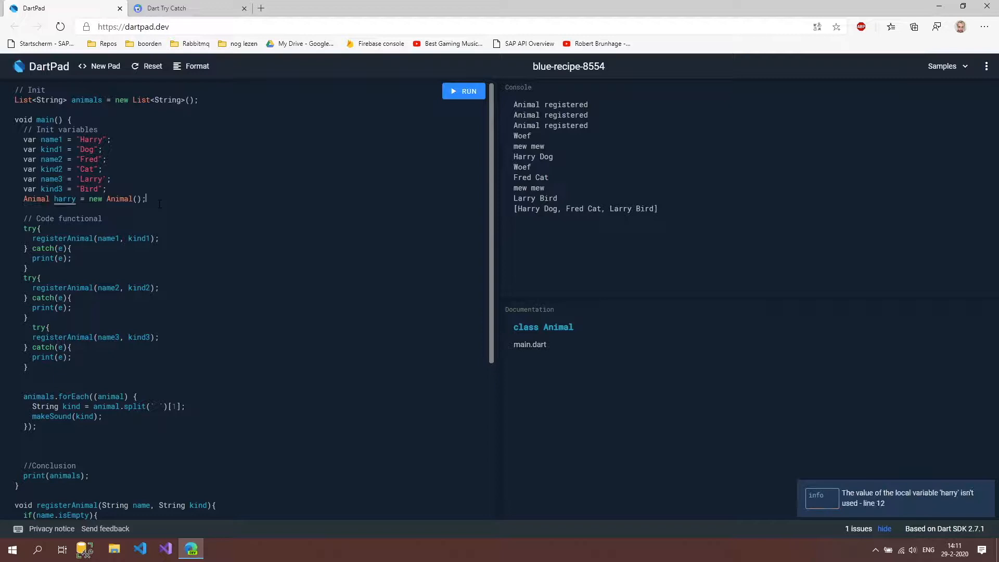
scroll("down", 3)
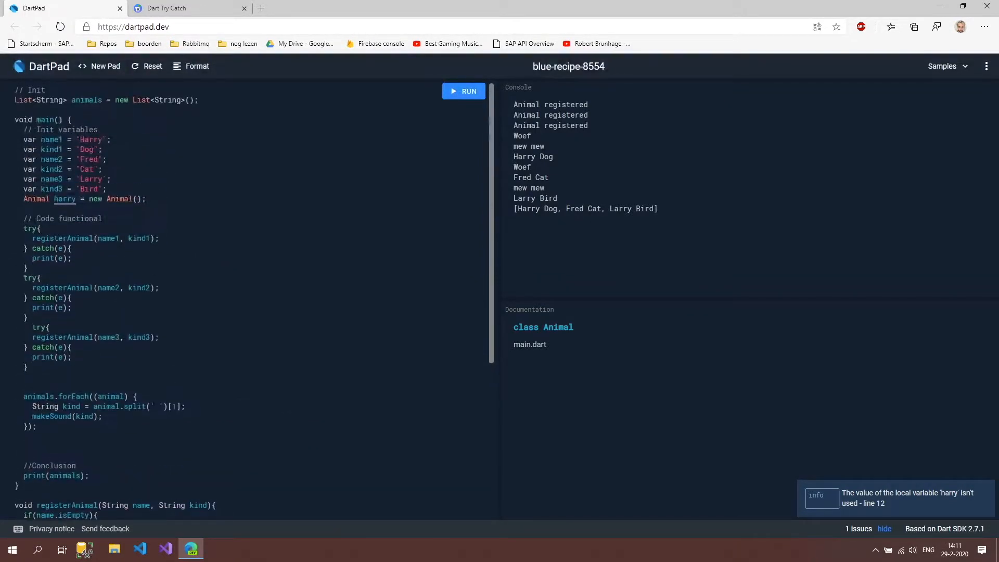
type("har")
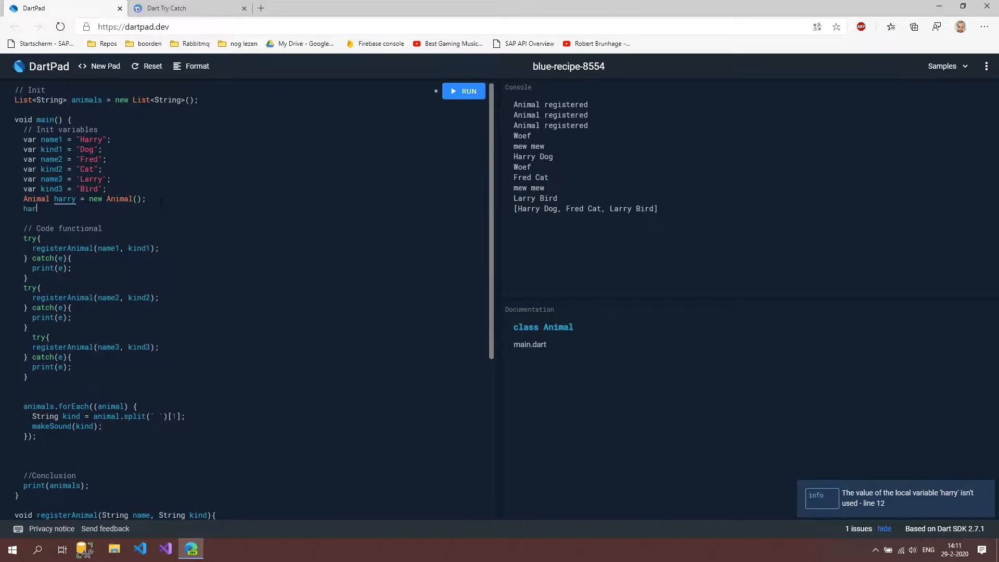
- Assign harry.name = name1 and harry.kind = kind1, then start print(harry)
type(".")
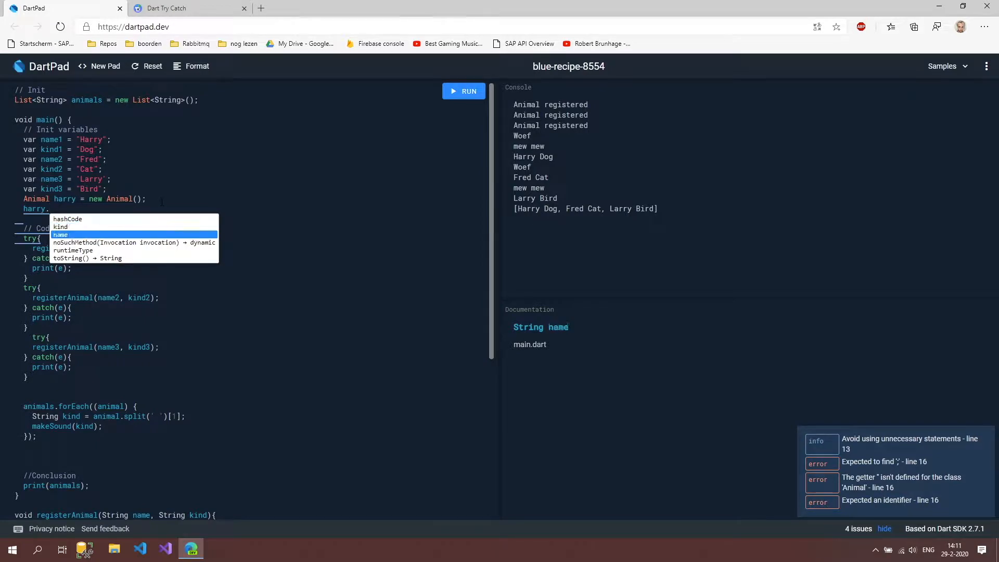
left_click(61, 235)
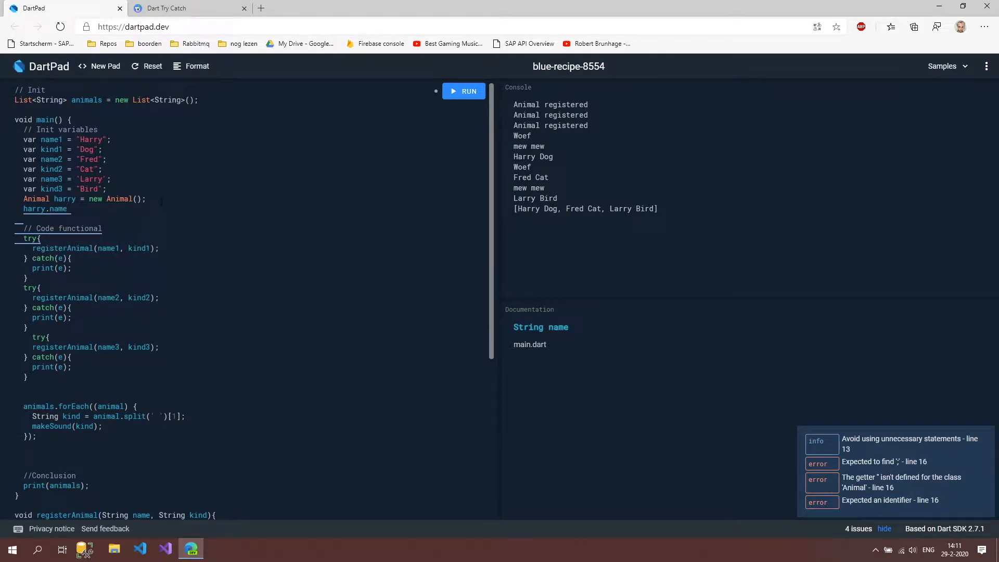
type("= name1;")
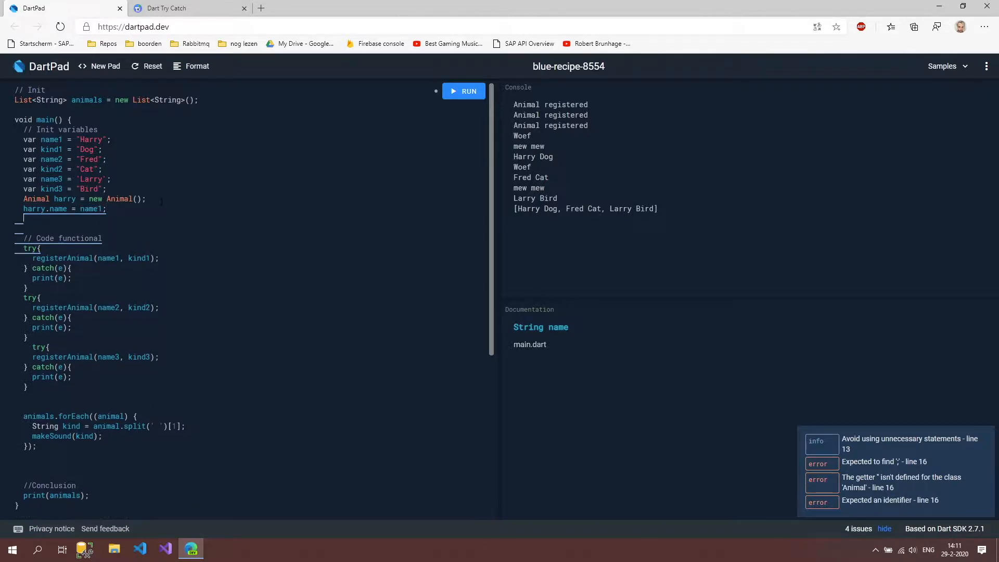
type("harry.")
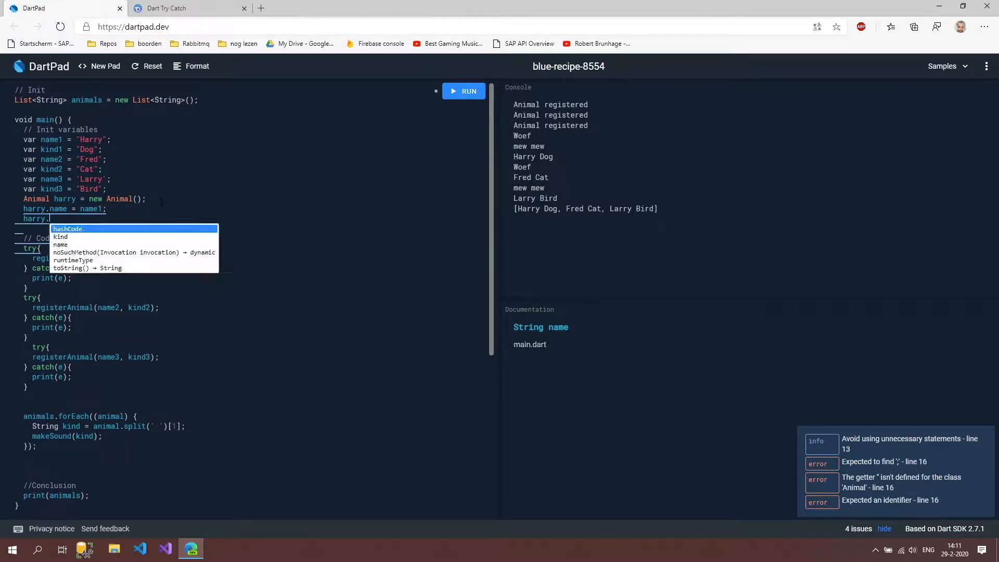
type("kind = k")
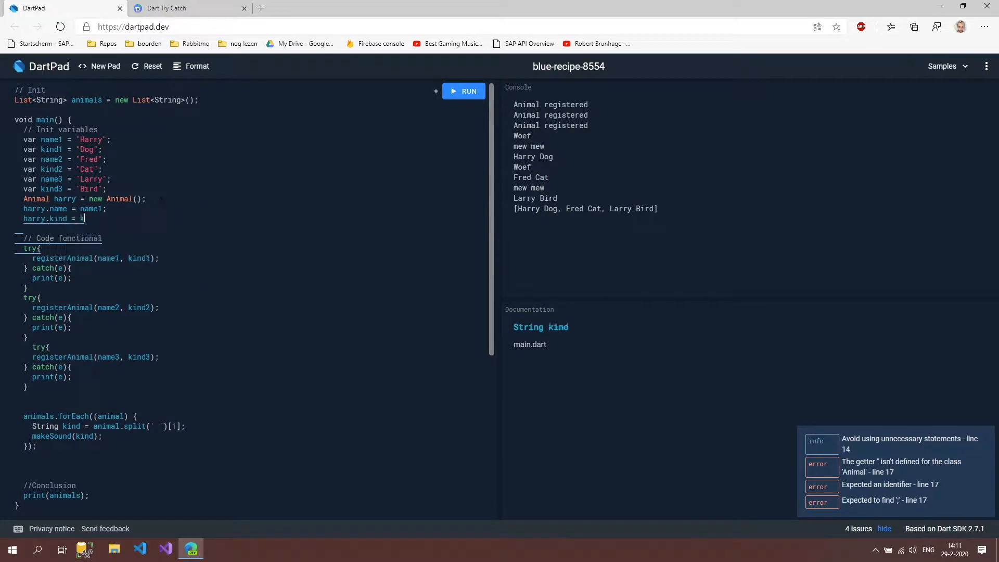
type("ind;")
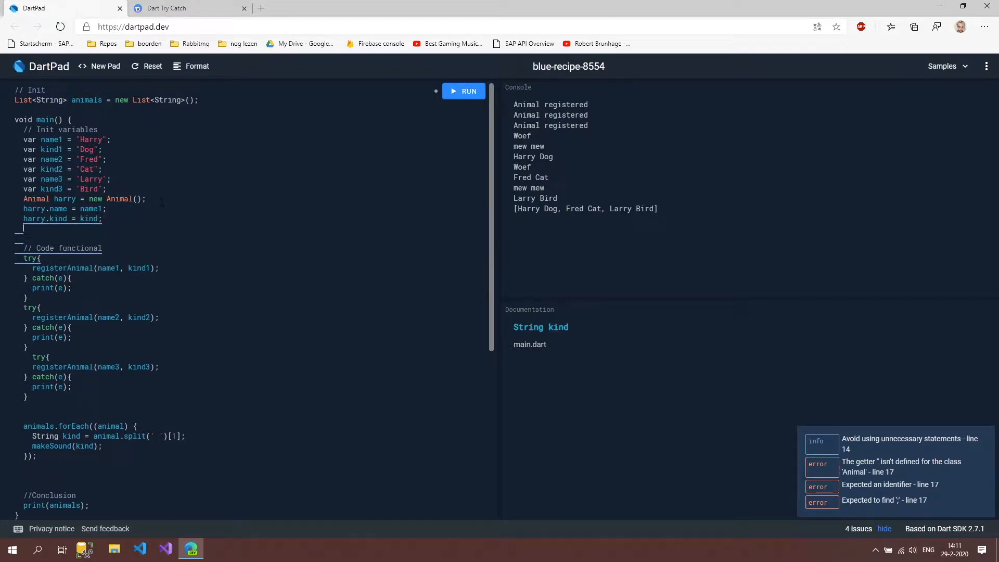
type("print(harry);")
left_click(64, 219)
type("1")
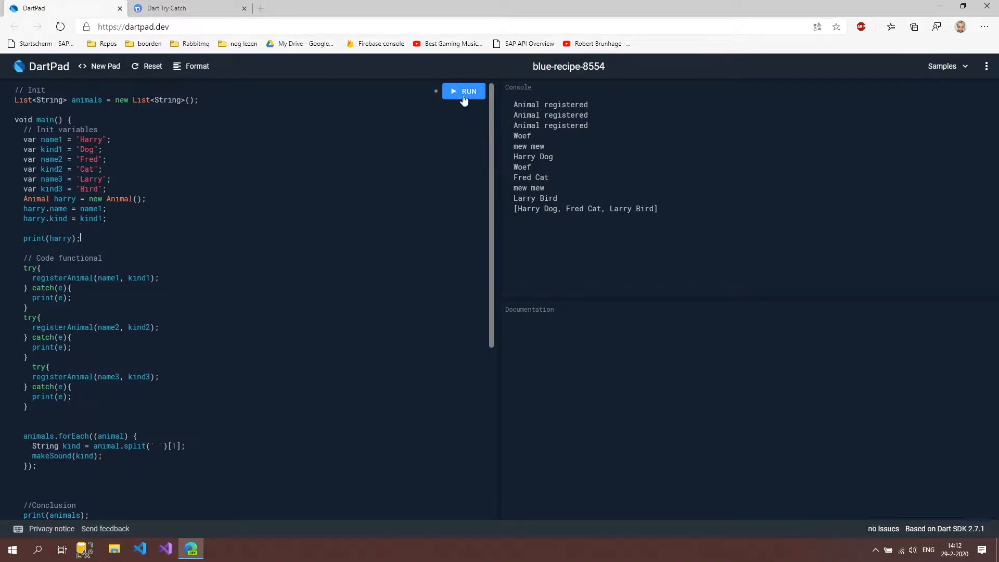
- Run the program, then change print(harry) to print(harry.name)
left_click(463, 91)
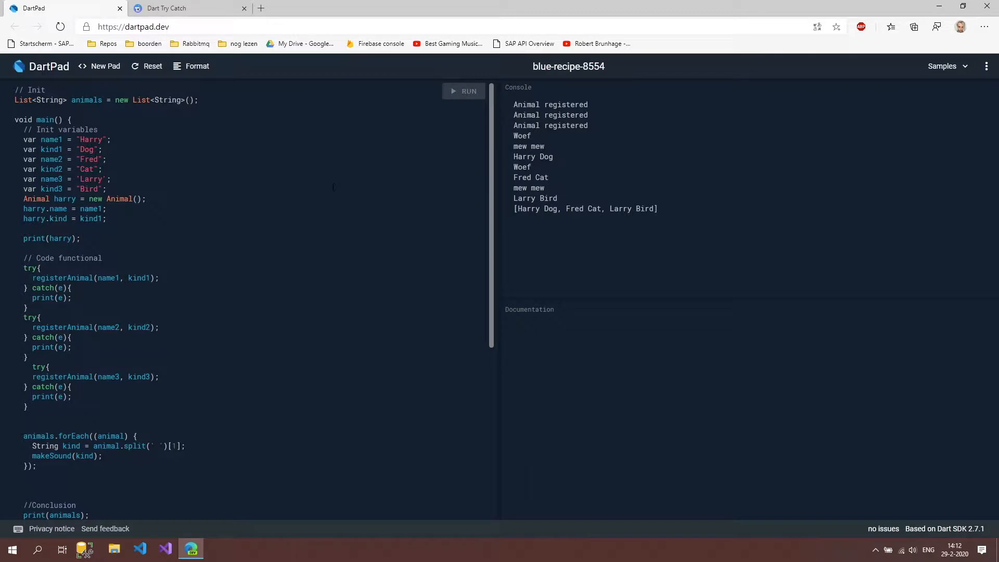
left_click(463, 91)
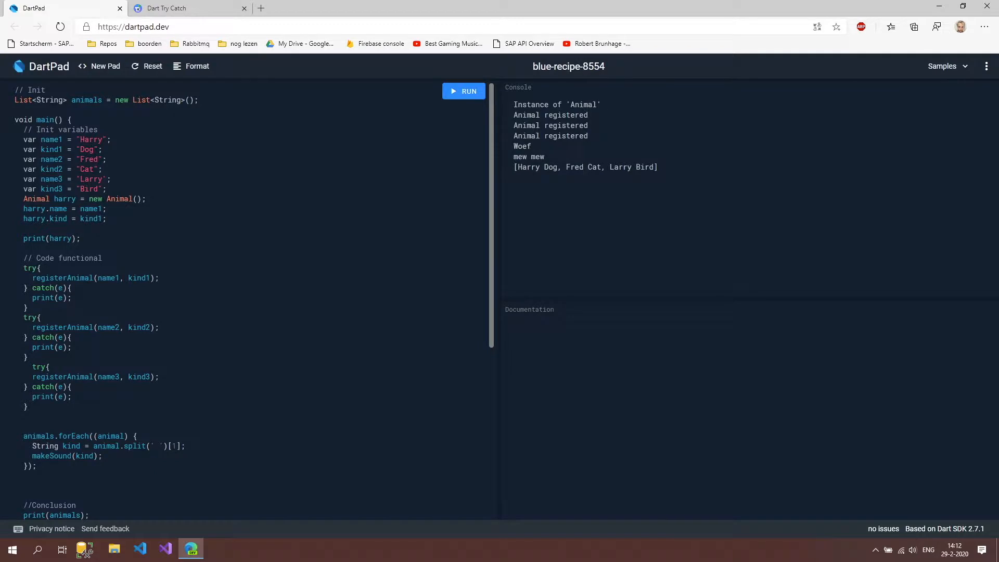
left_click(60, 239)
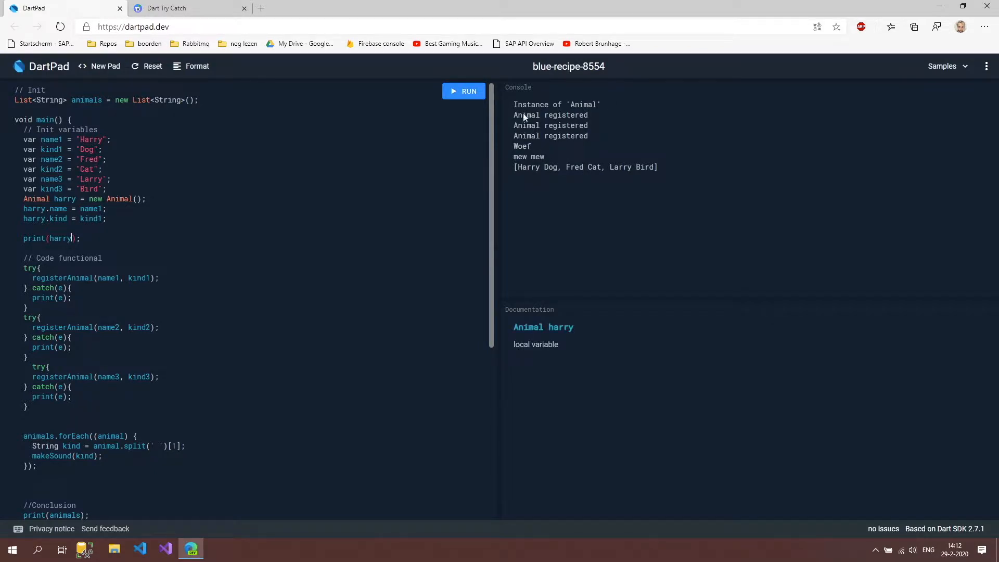
mouse_move(526, 118)
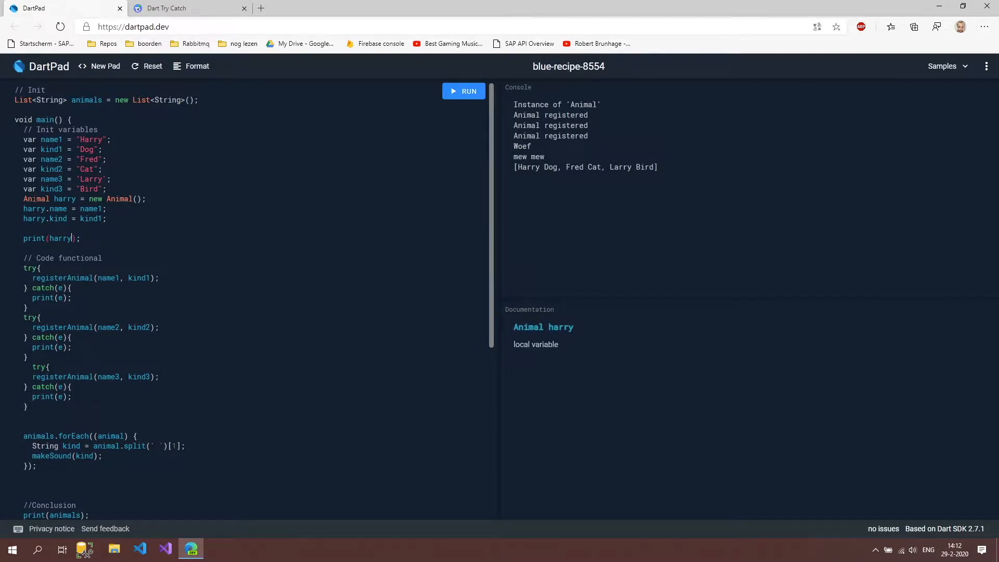
type(".")
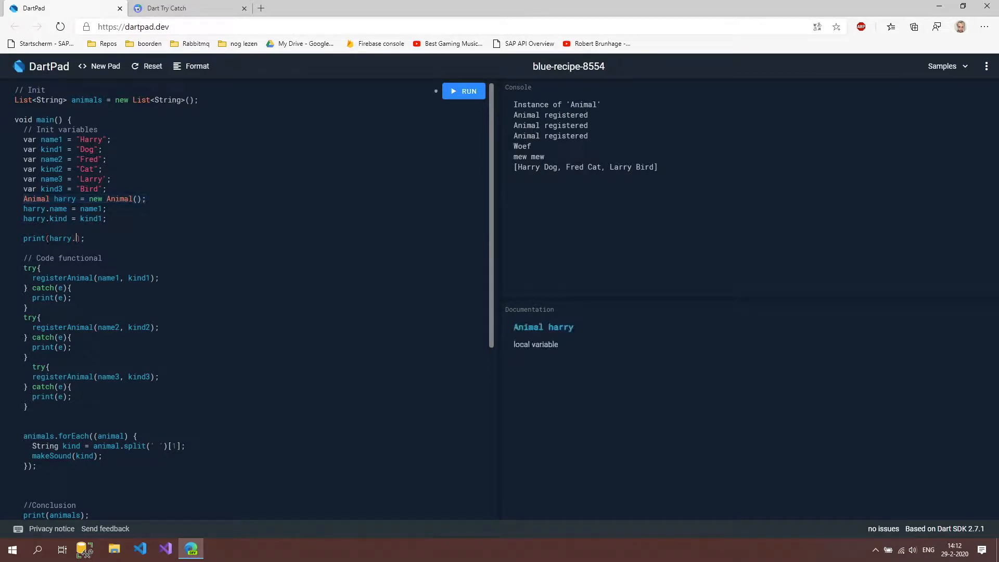
type("name")
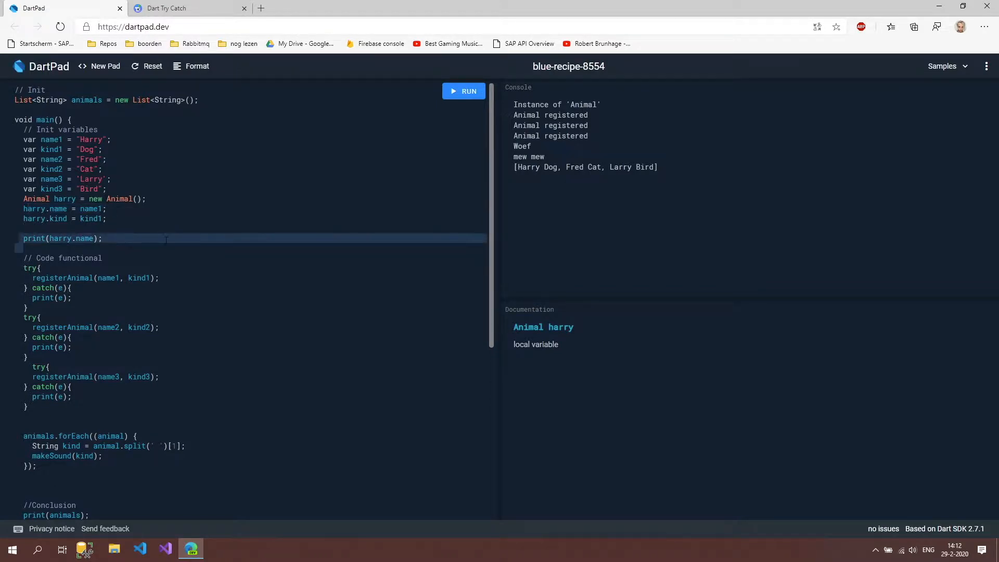
- Rerun the program and check that the console now shows Harry first
left_click(464, 91)
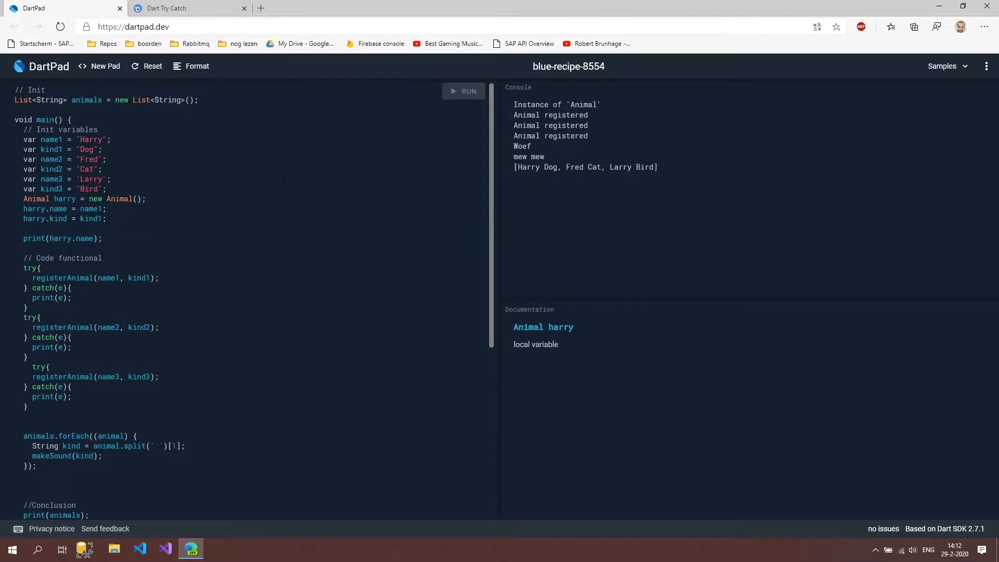
left_click(464, 91)
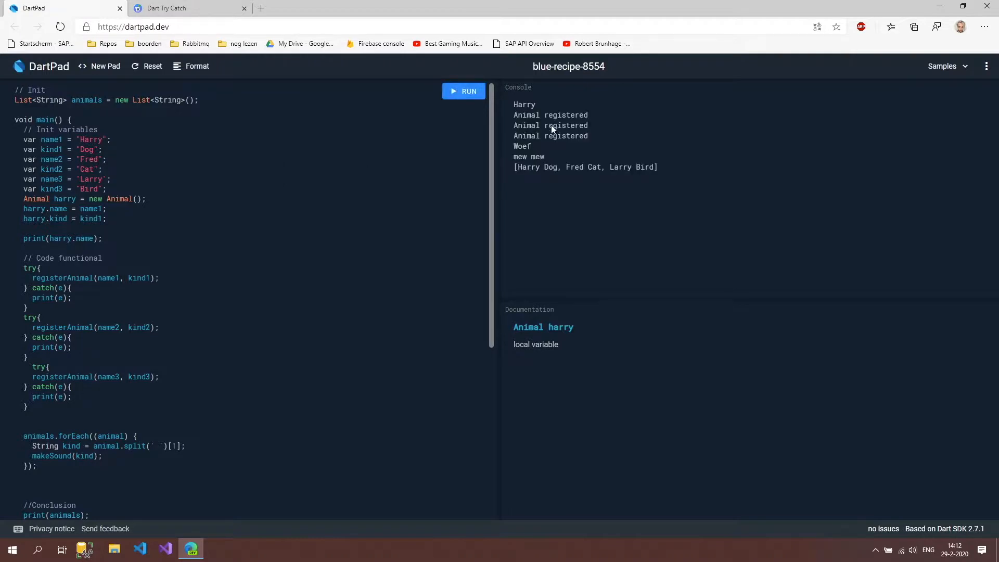
double_click(524, 104)
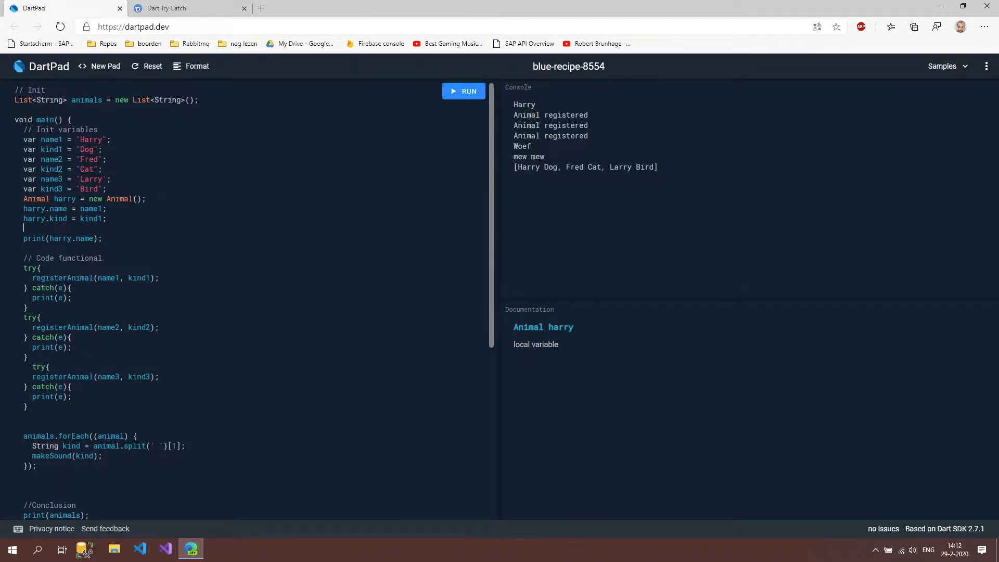
scroll("down", 3)
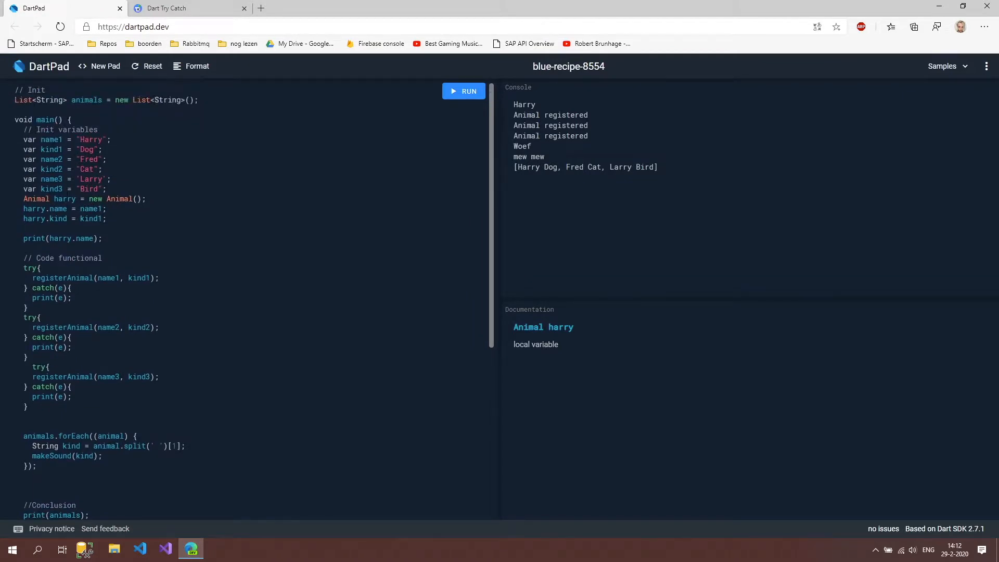
- Delete the harry test lines and change animals from List<String> to List<Animal>
left_click_drag(24, 139, 108, 188)
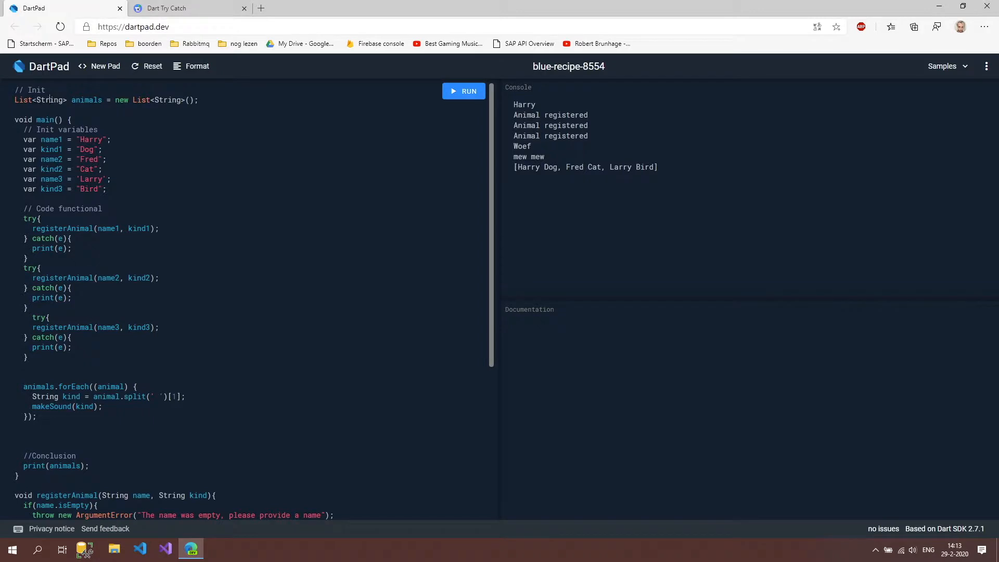
type("Animal")
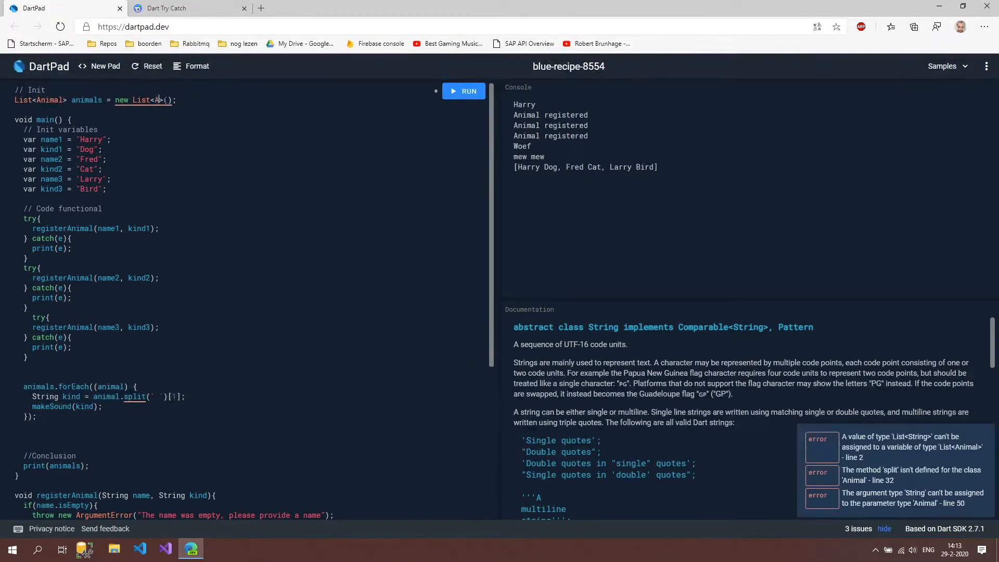
type("nimal")
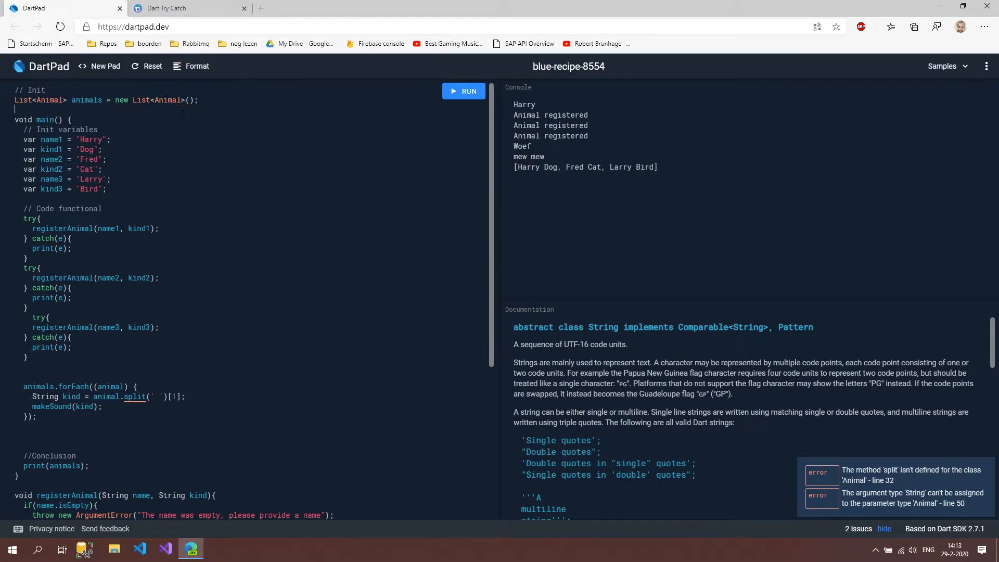
scroll("down", 3)
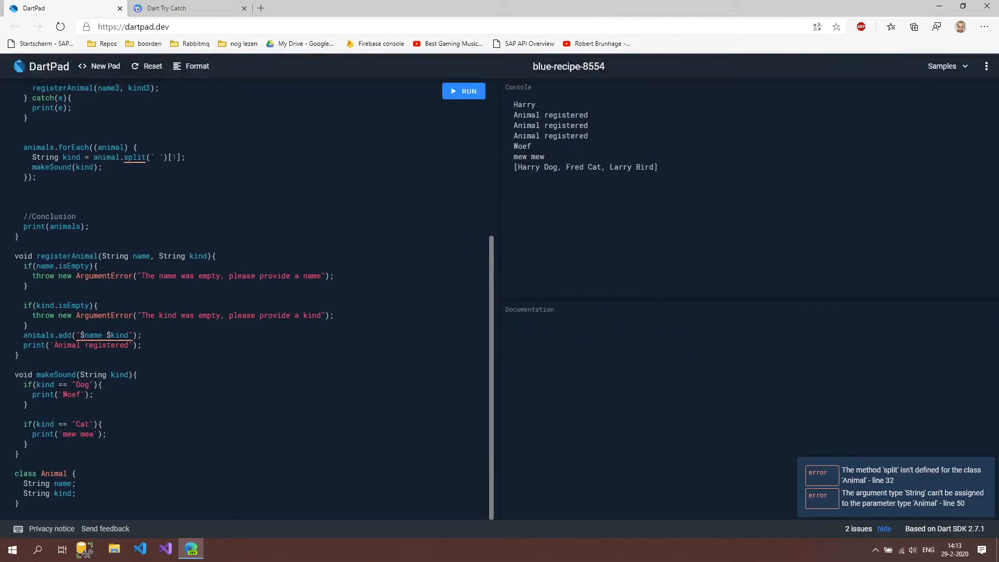
- In registerAnimal, create a new Animal, set its name and kind, and add it to animals
left_click(64, 335)
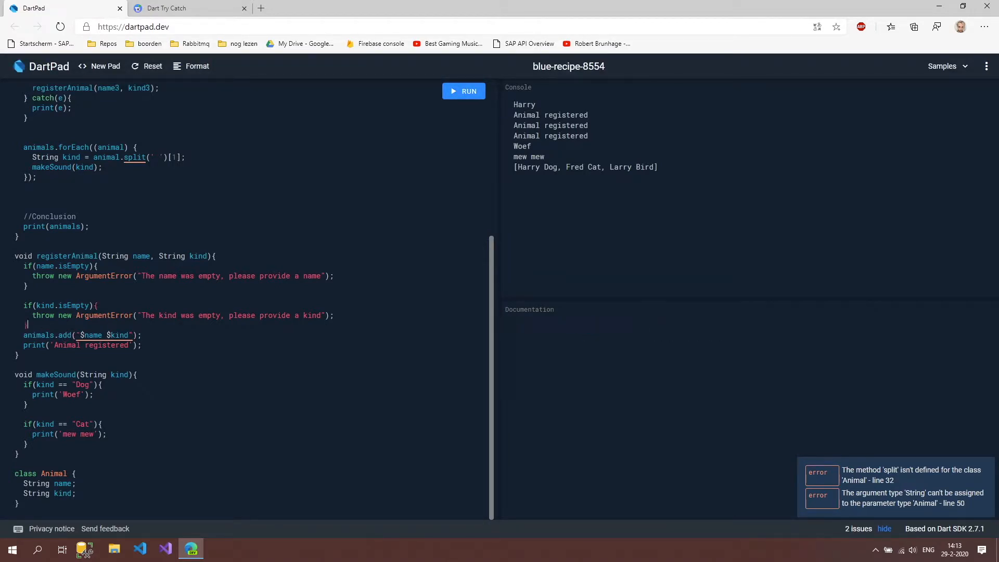
type("Animal animal =")
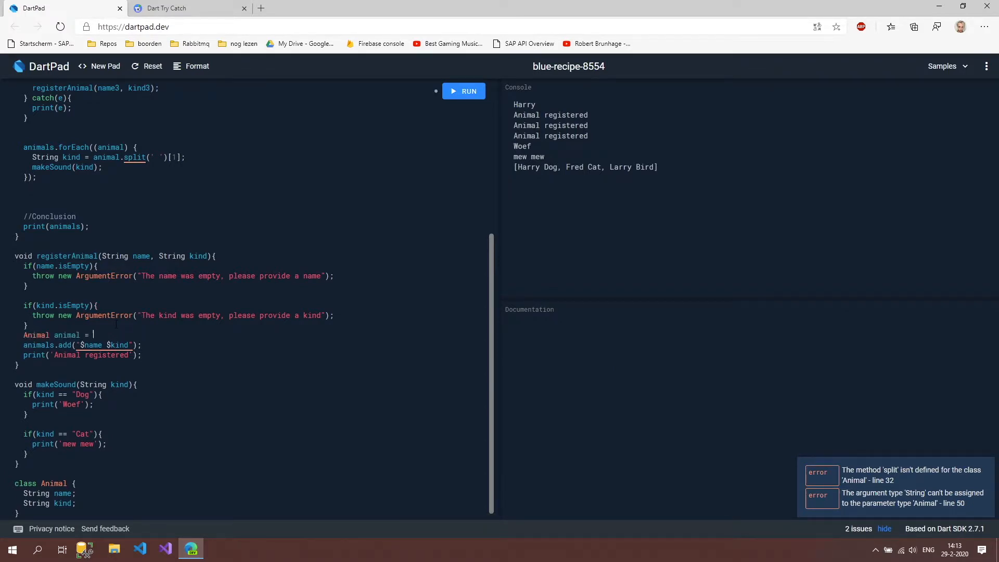
type("new Animal")
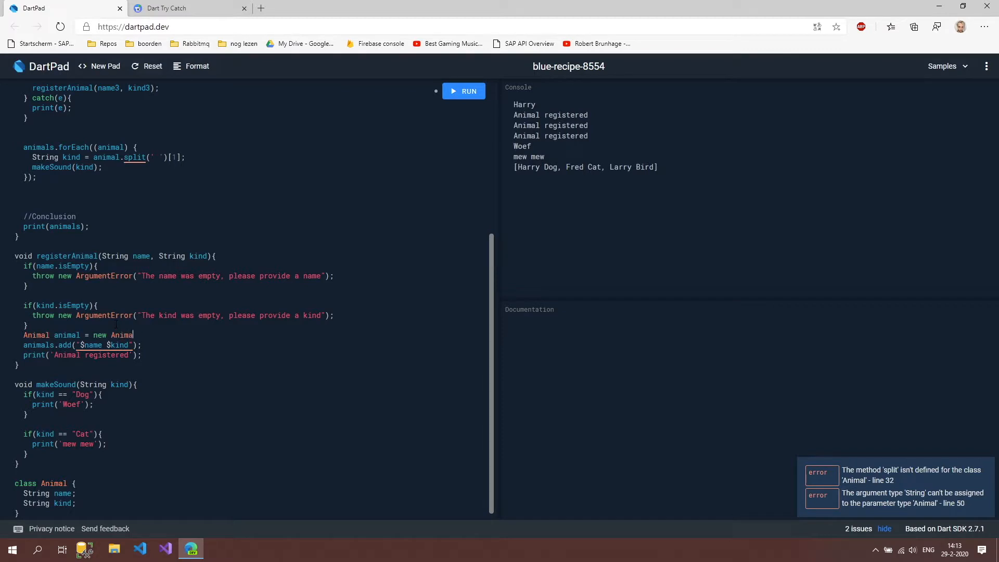
type("();")
type("a")
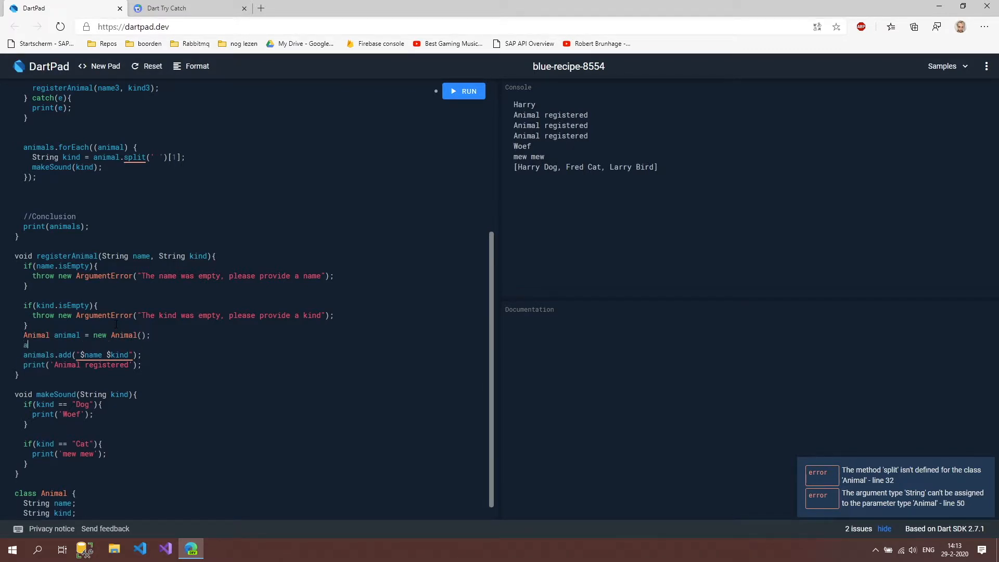
type("nimal.name = name;")
type("animal.kind = kin")
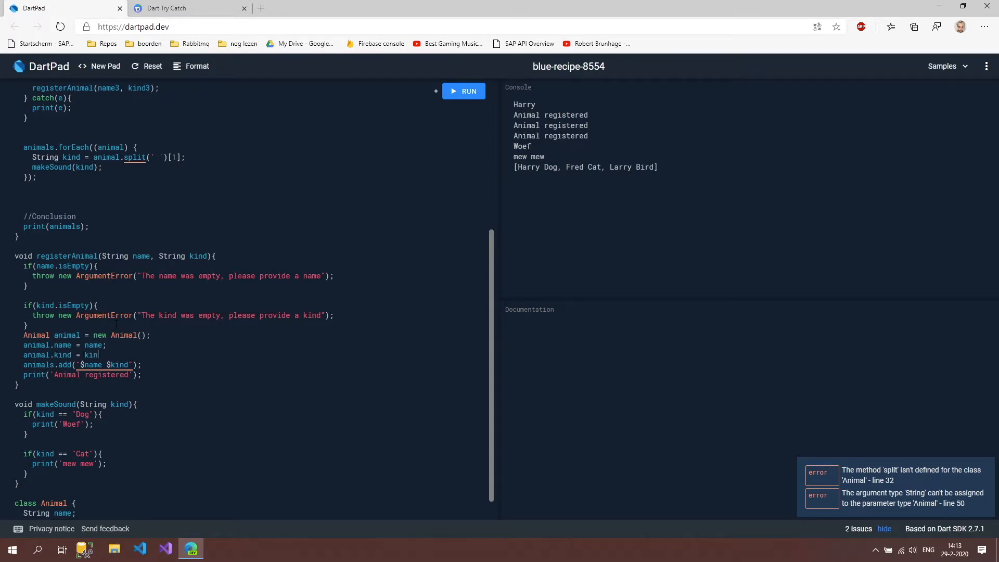
type("d;")
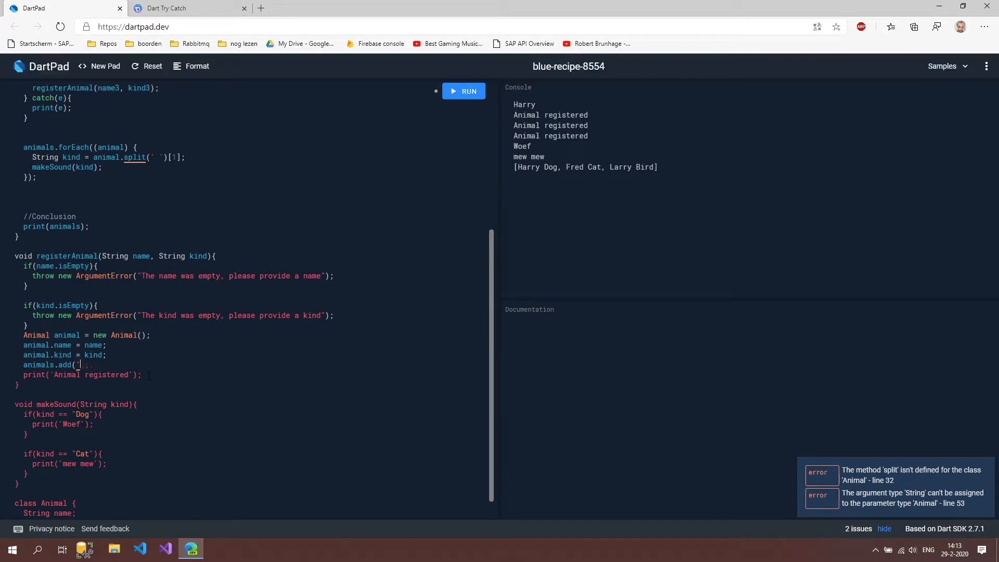
type("animal);")
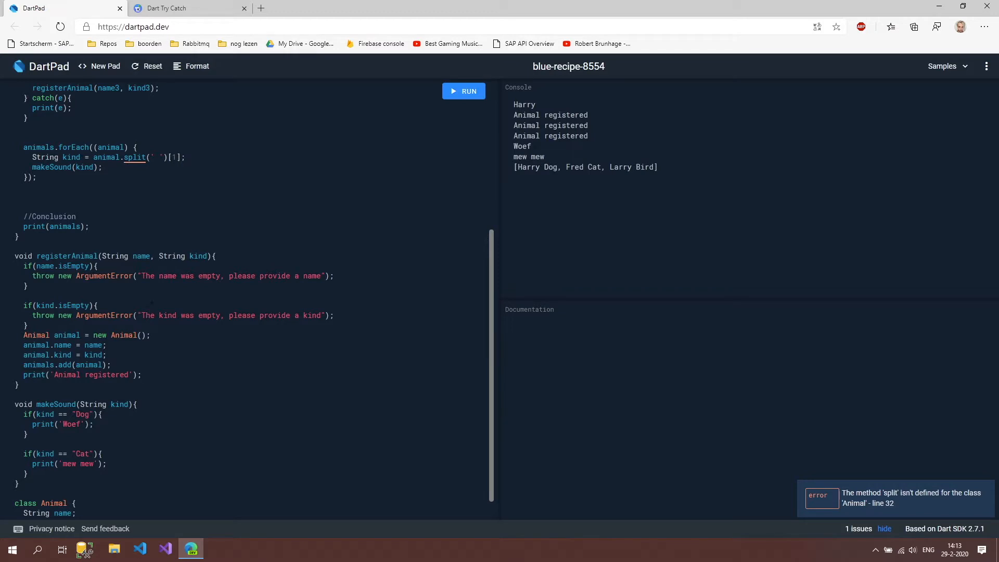
left_click(102, 157)
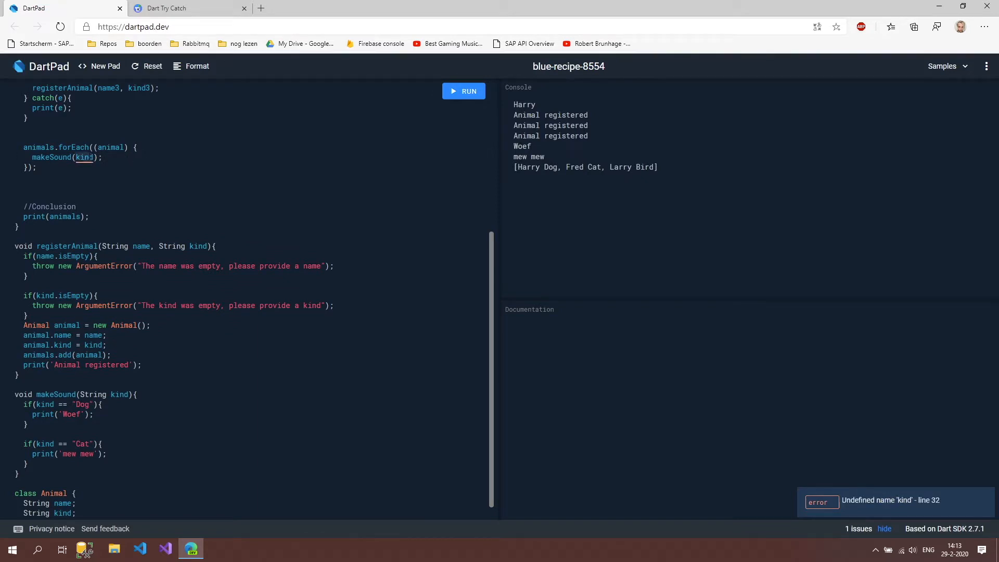
- Pass animal.kind to makeSound in the forEach loop instead of the split kind
type("animal")
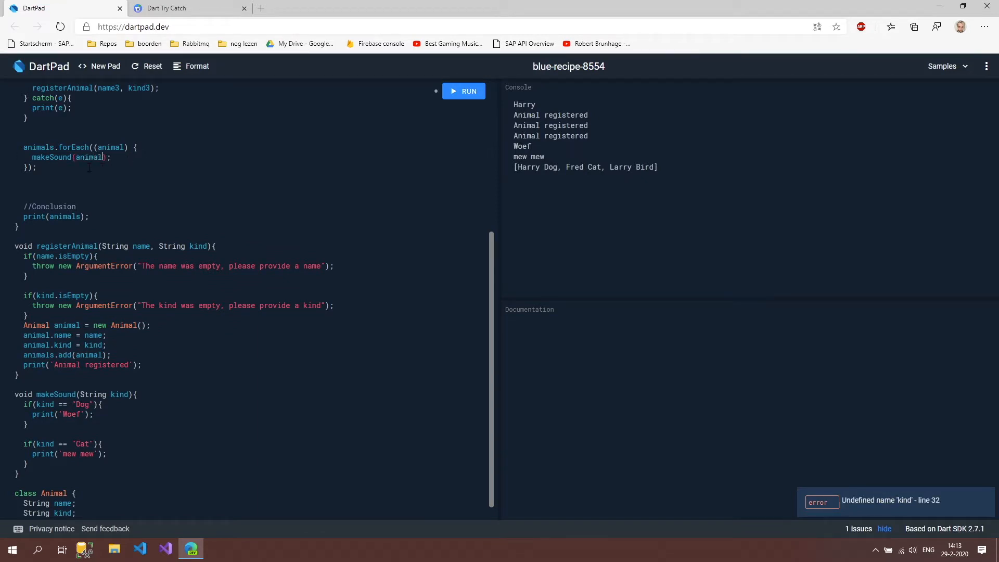
type(".kind")
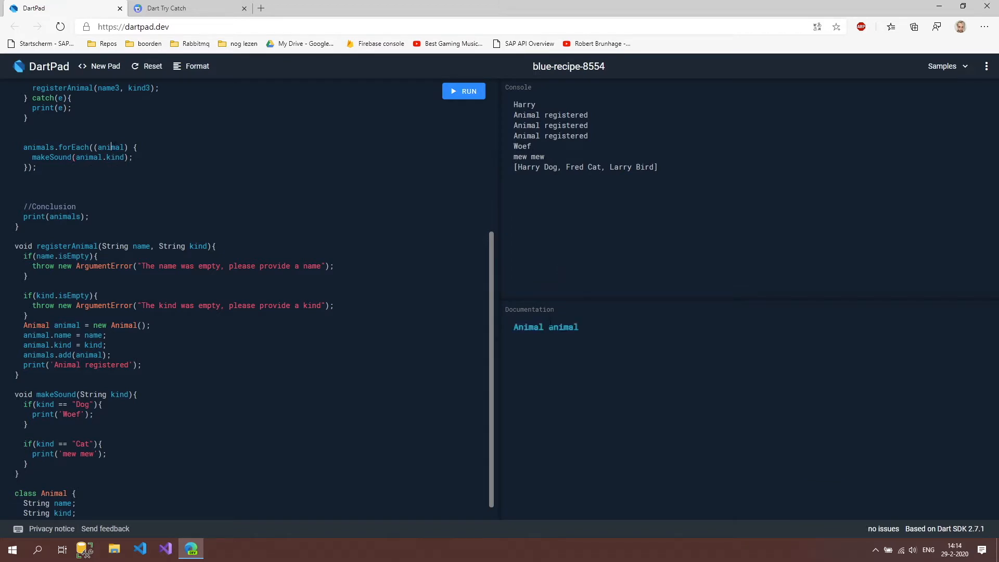
double_click(563, 327)
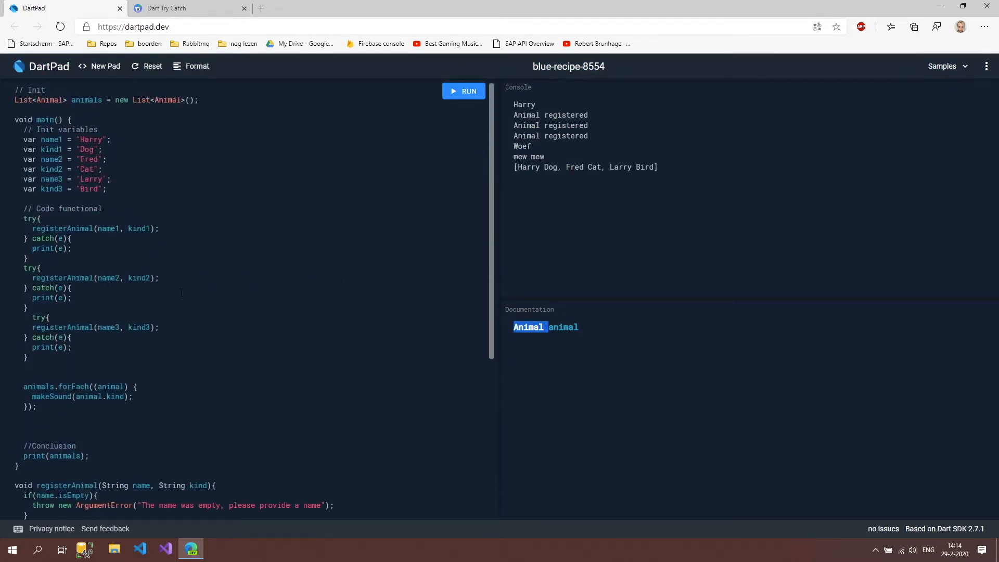
- Run the program and select the console line listing three Instance of 'Animal' entries
scroll("down", 3)
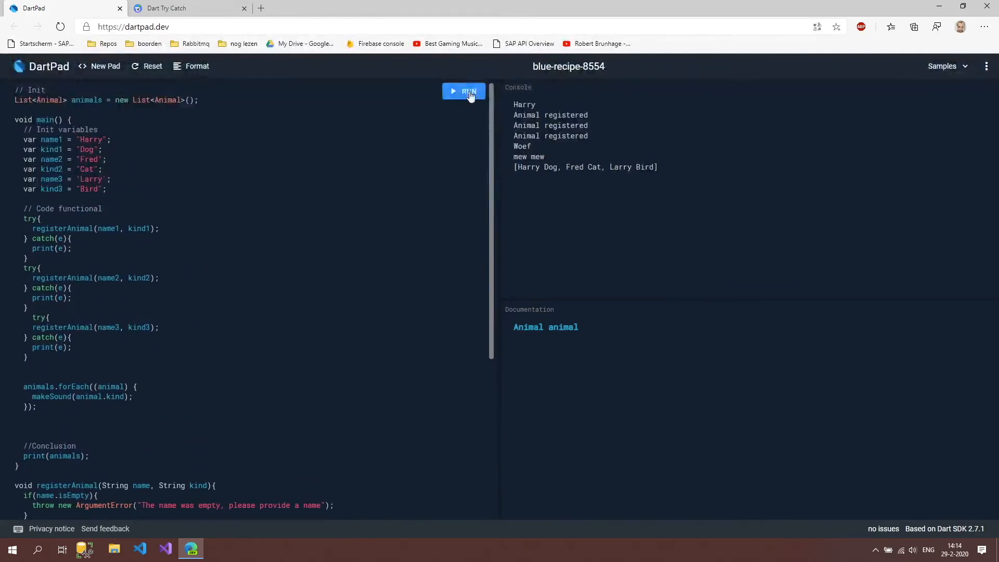
left_click(464, 91)
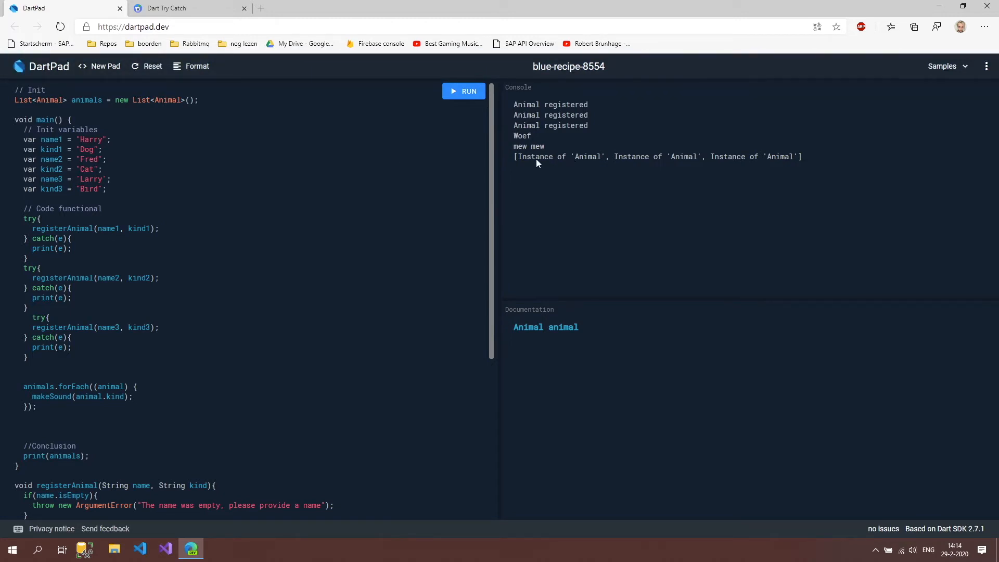
mouse_move(654, 164)
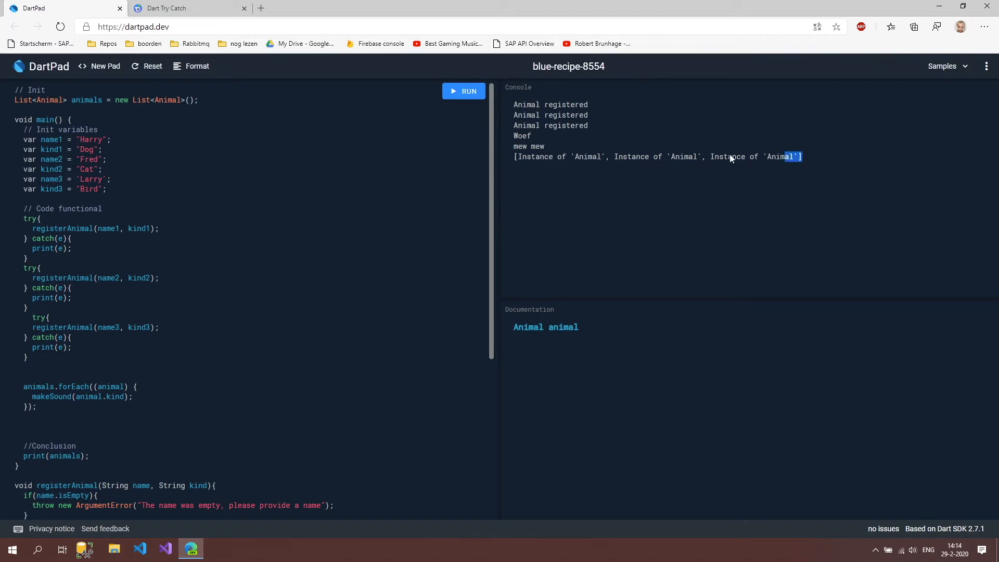
triple_click(656, 157)
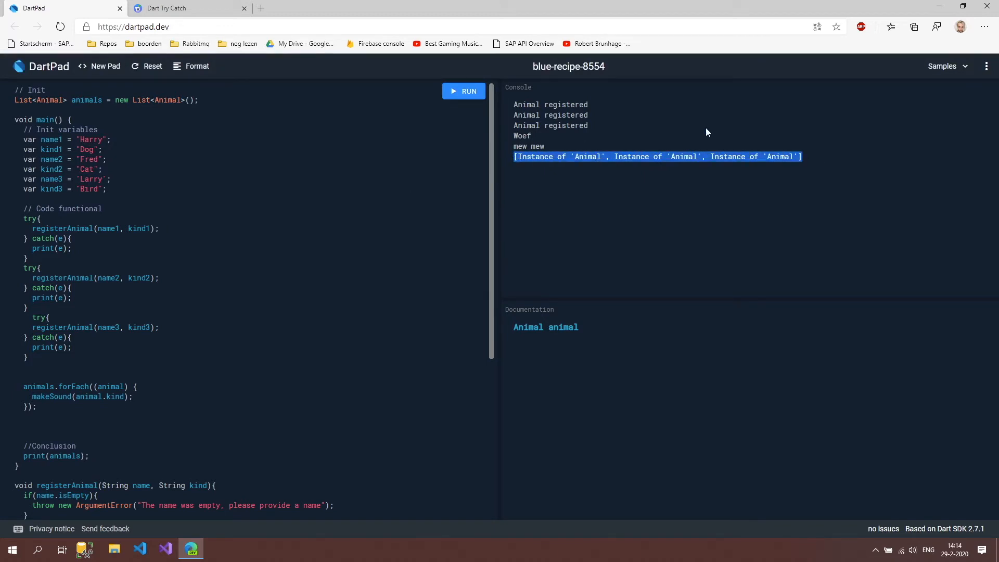